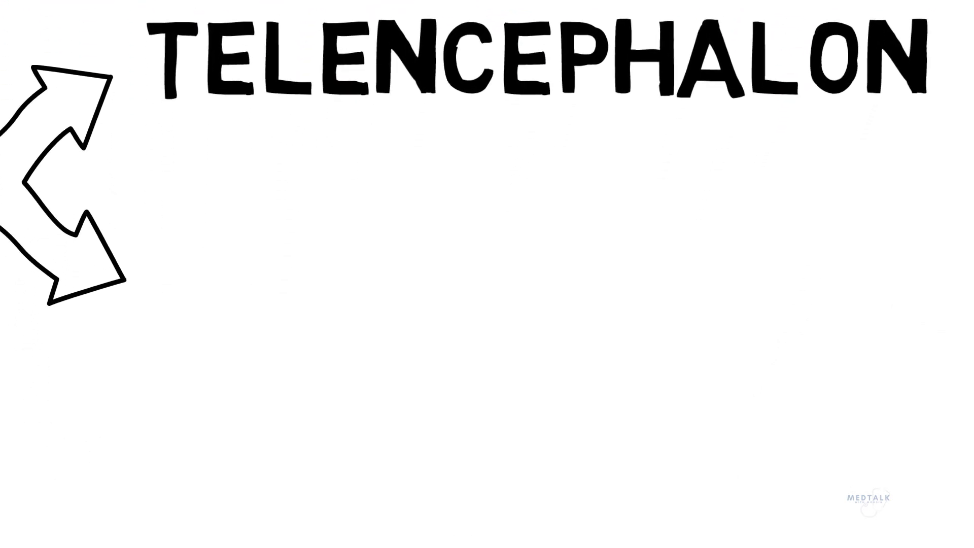
{"action": "type", "text": "DIENCEPHALON"}
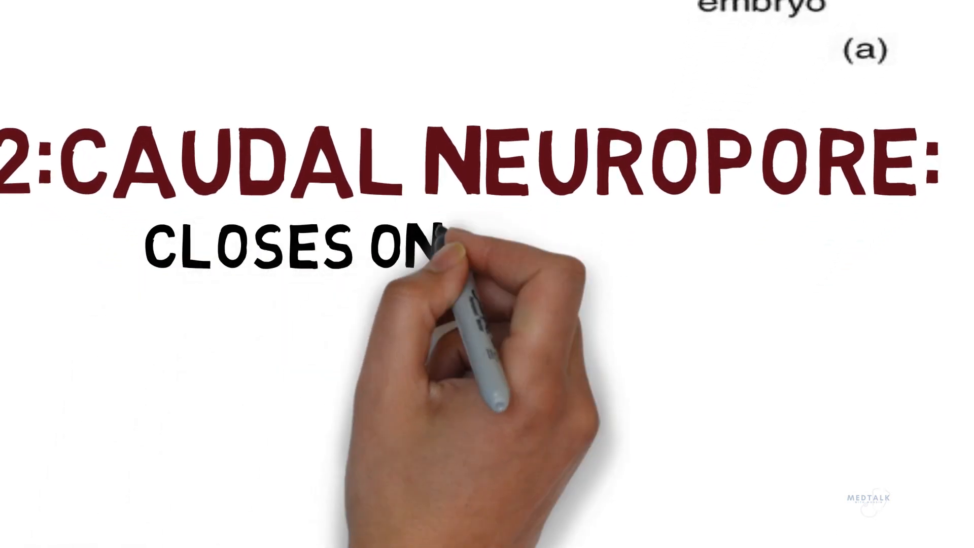
{"action": "type", "text": "THE 28TH DAY F"}
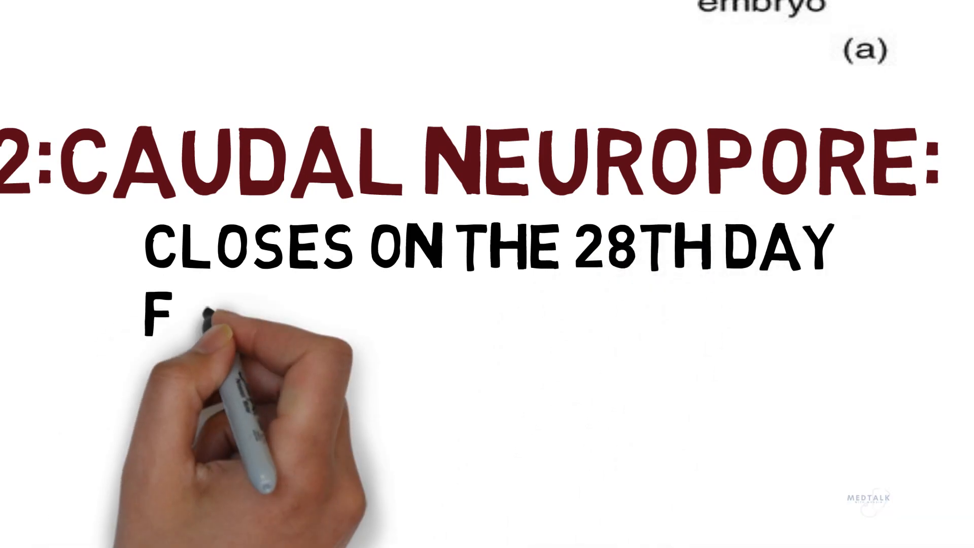
{"action": "type", "text": "FORMS THE SPIN"}
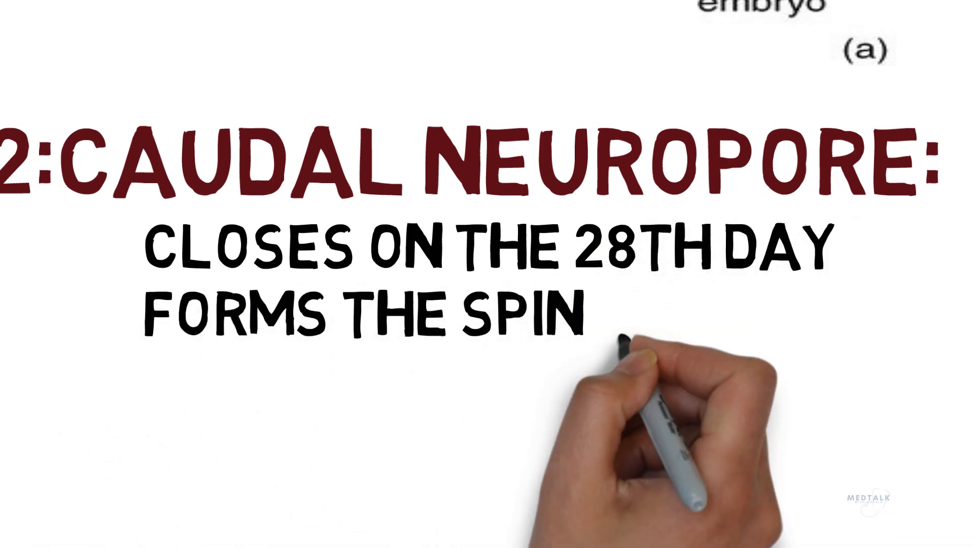
{"action": "type", "text": "AL CORD"}
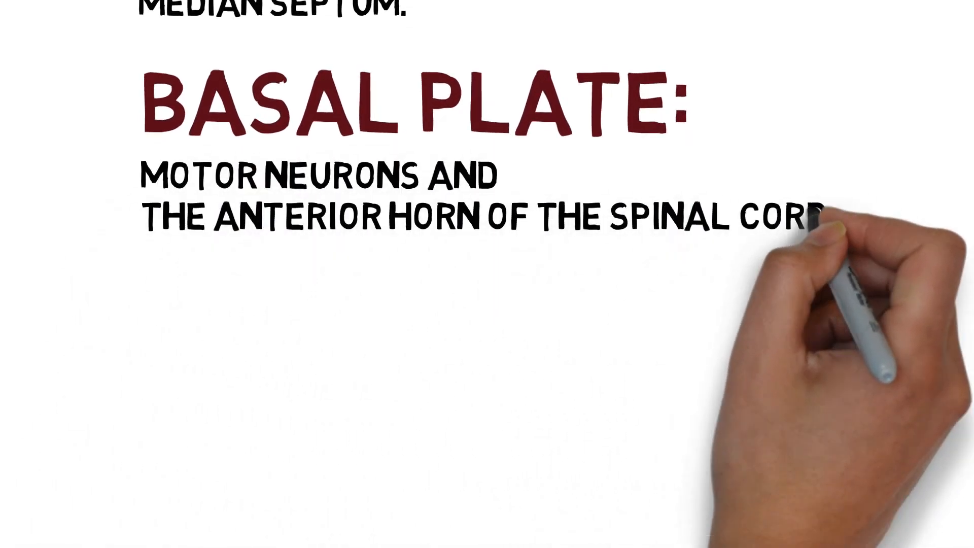
{"action": "type", "text": "THE ANTERIOR HORN WILL BULGE ANTERIORLY A"}
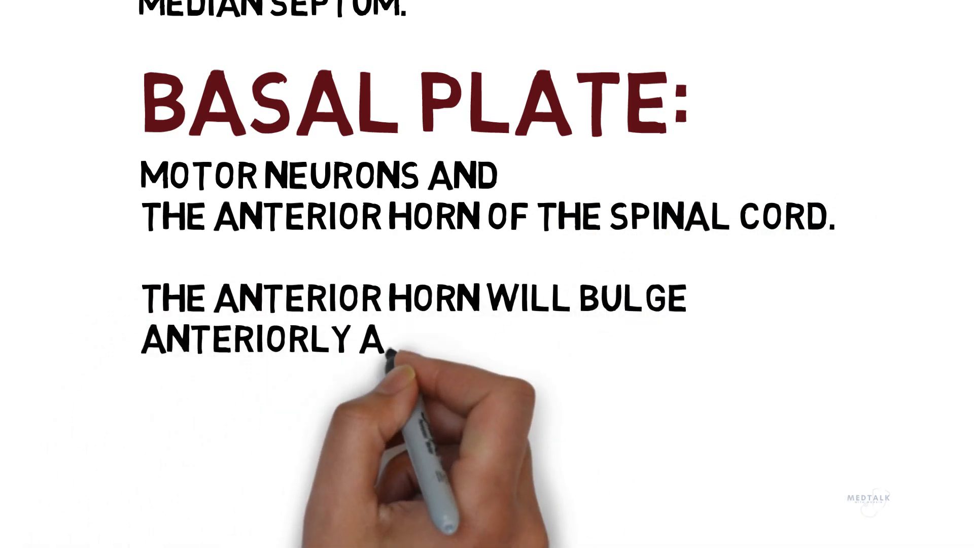